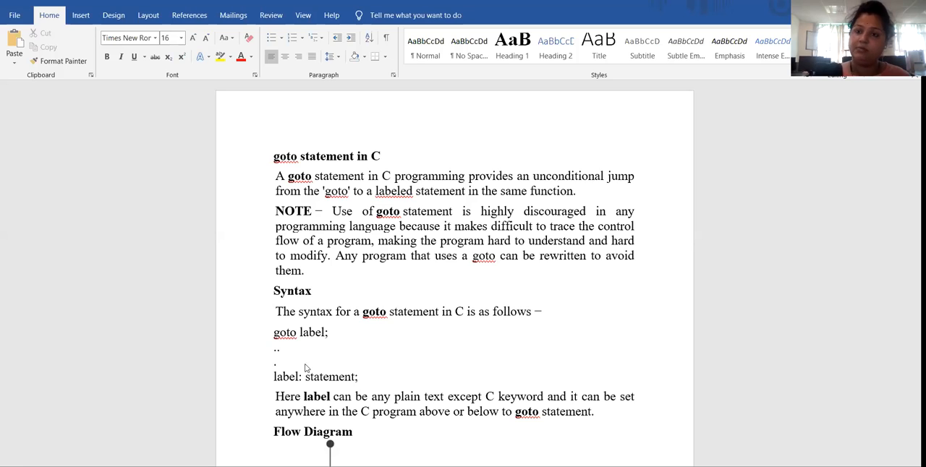
pyautogui.moveTo(385, 336)
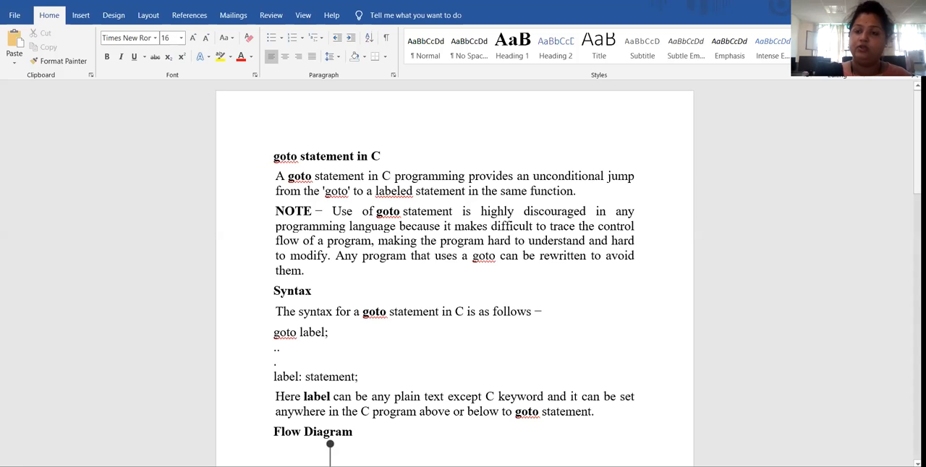
pyautogui.scroll(-3)
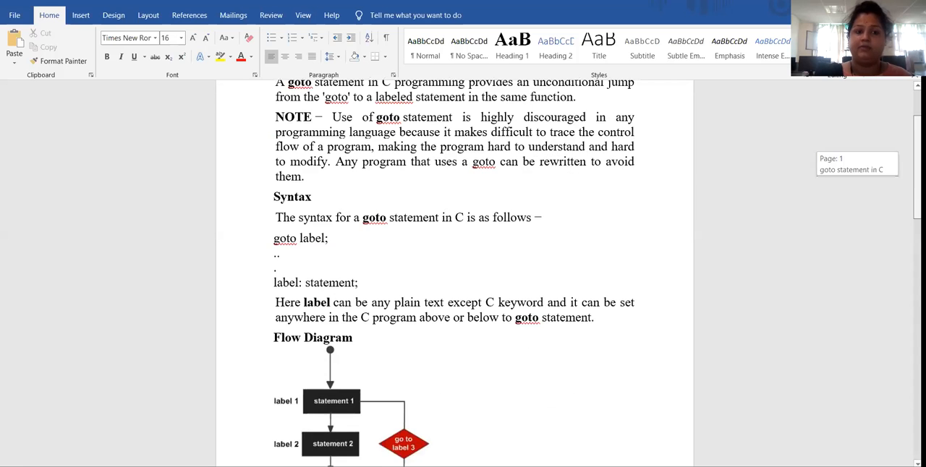
pyautogui.scroll(-3)
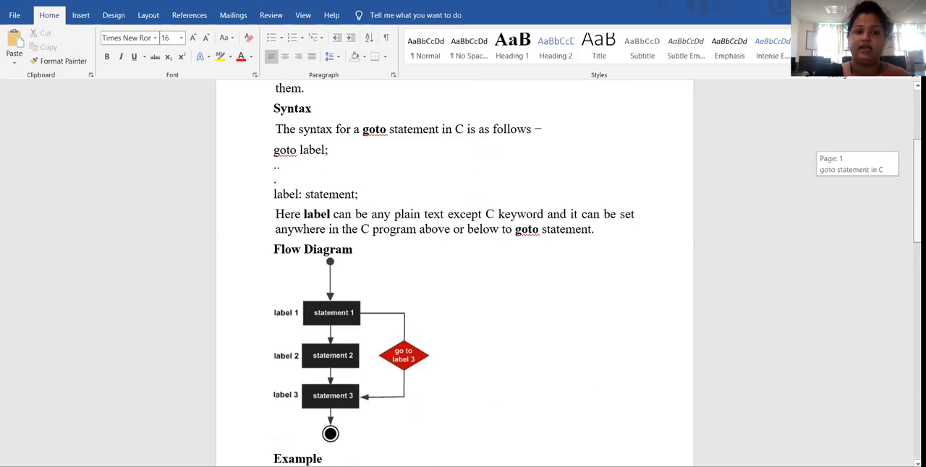
pyautogui.scroll(-3)
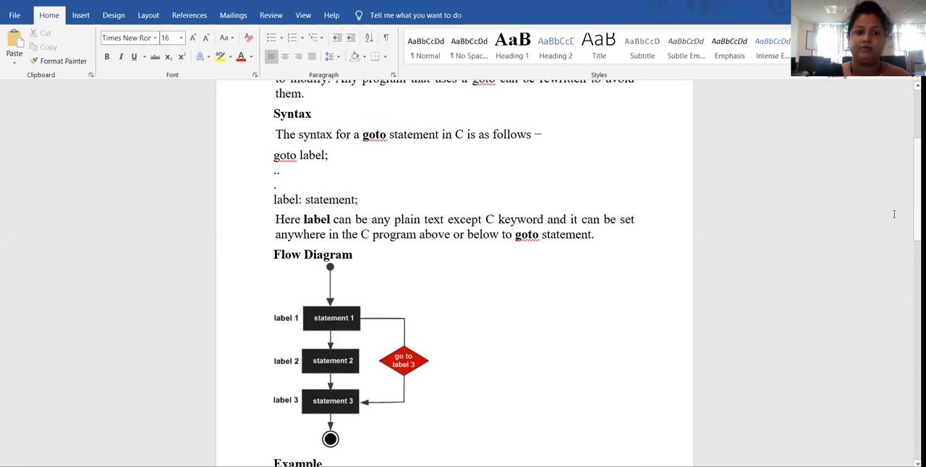
pyautogui.moveTo(571, 347)
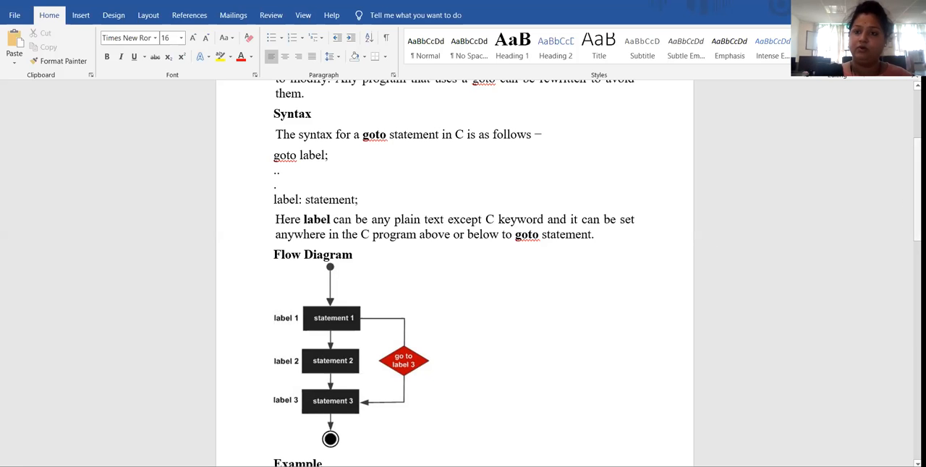
pyautogui.scroll(-3)
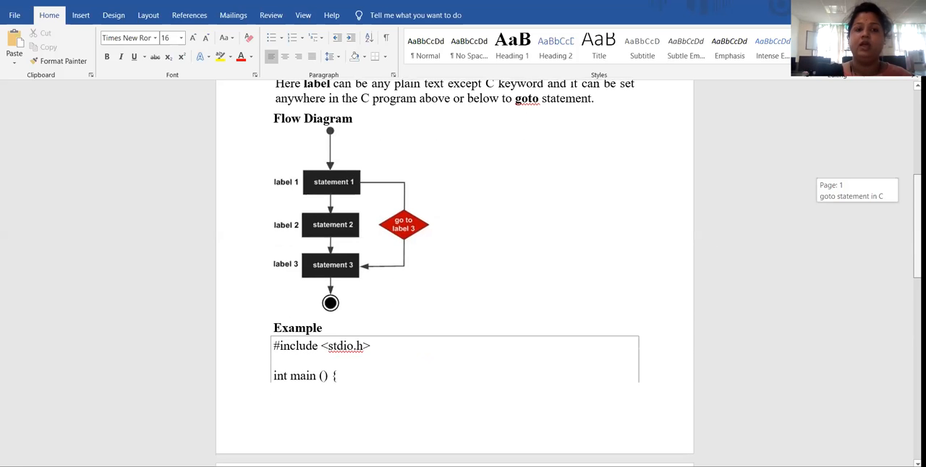
pyautogui.scroll(-3)
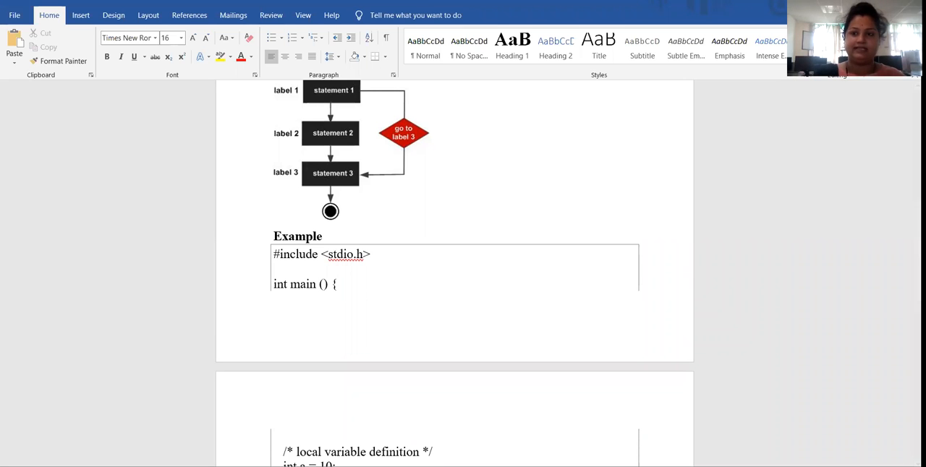
pyautogui.scroll(-3)
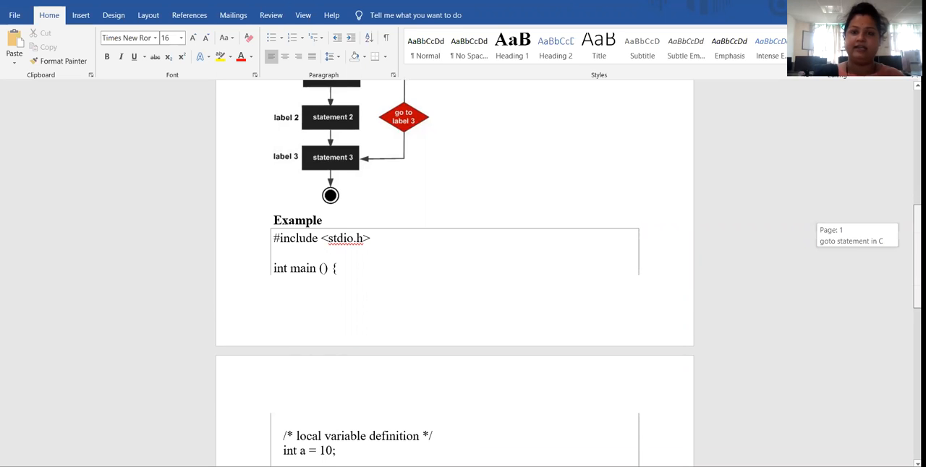
pyautogui.scroll(-3)
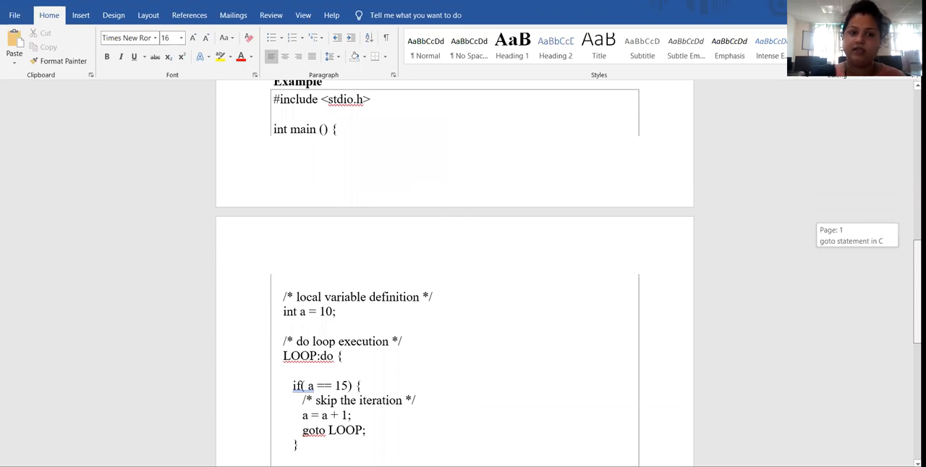
pyautogui.scroll(-3)
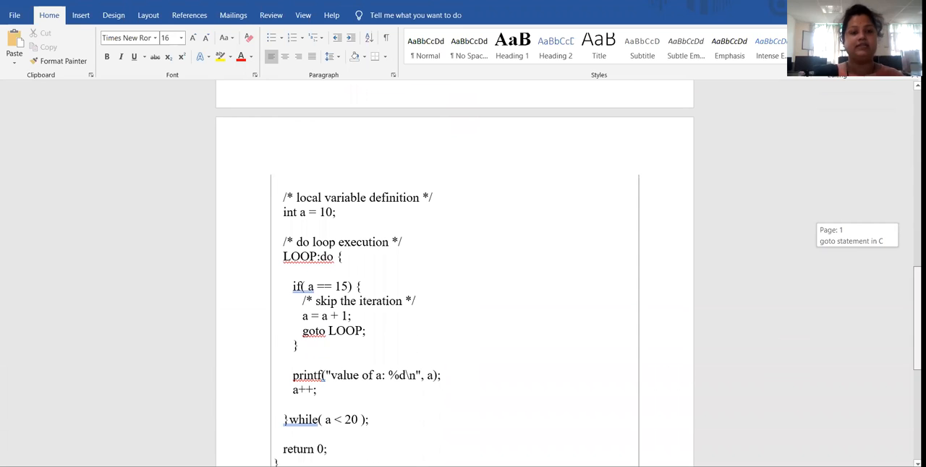
pyautogui.scroll(-3)
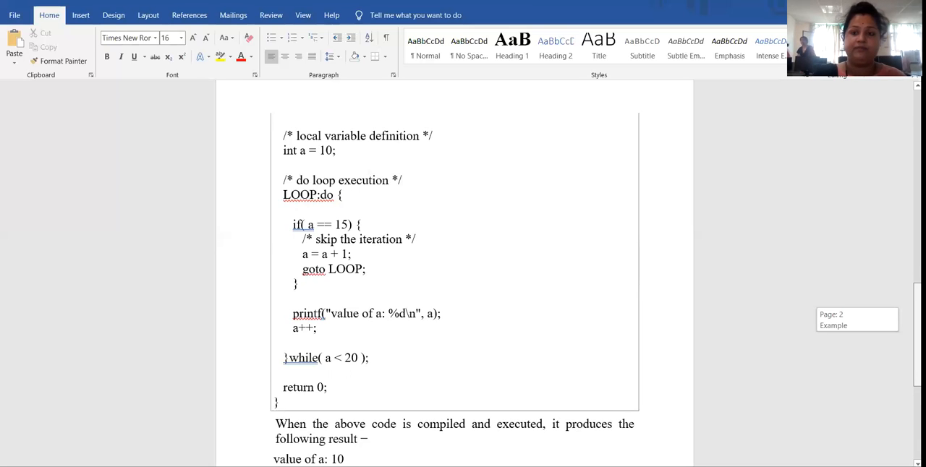
pyautogui.scroll(-3)
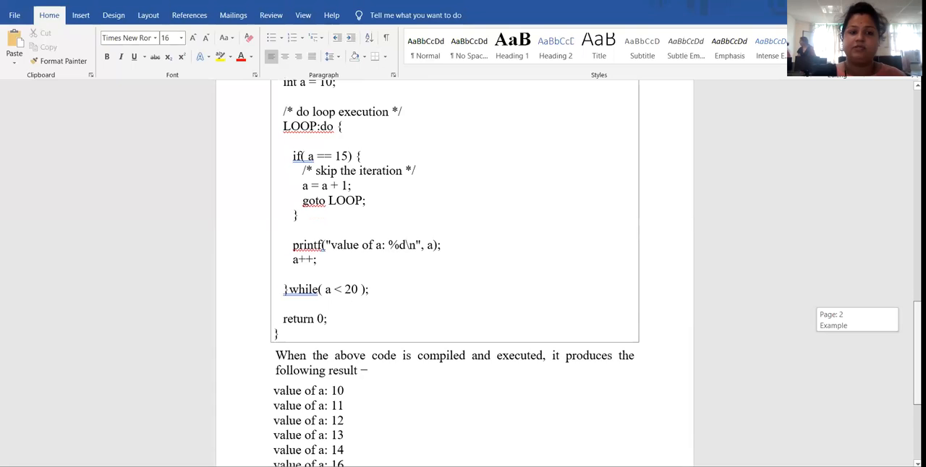
pyautogui.scroll(-3)
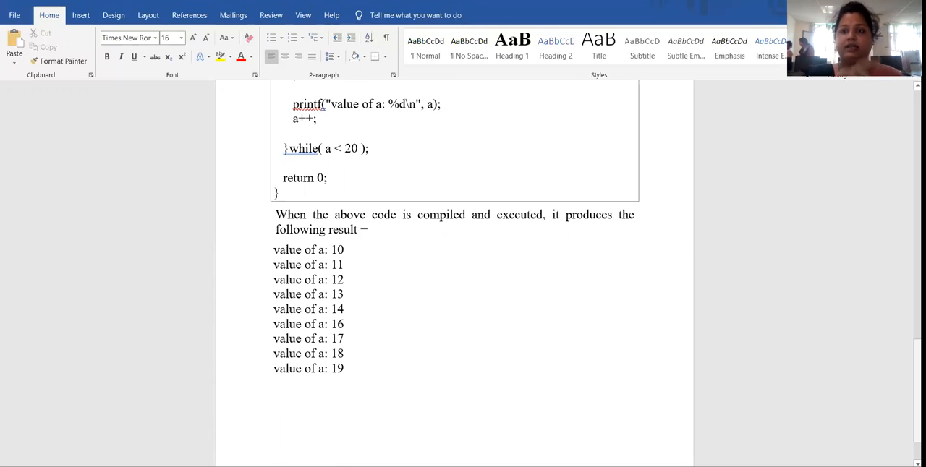
pyautogui.moveTo(663, 120)
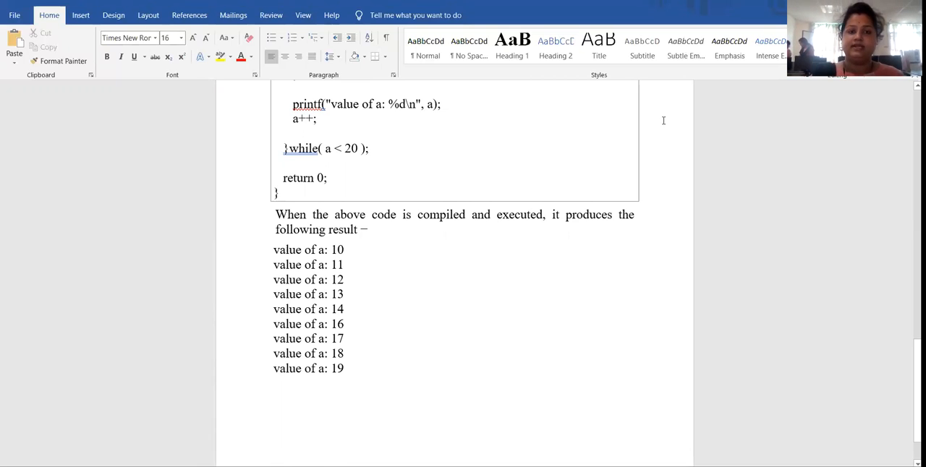
pyautogui.moveTo(657, 120)
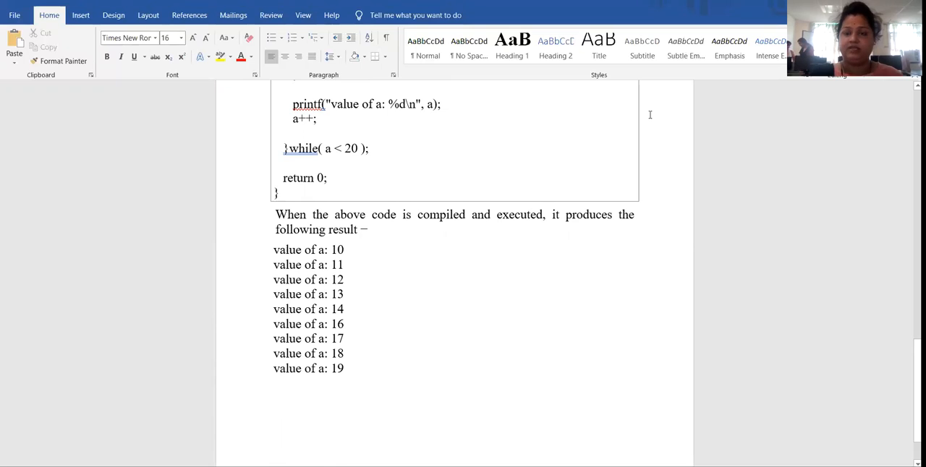